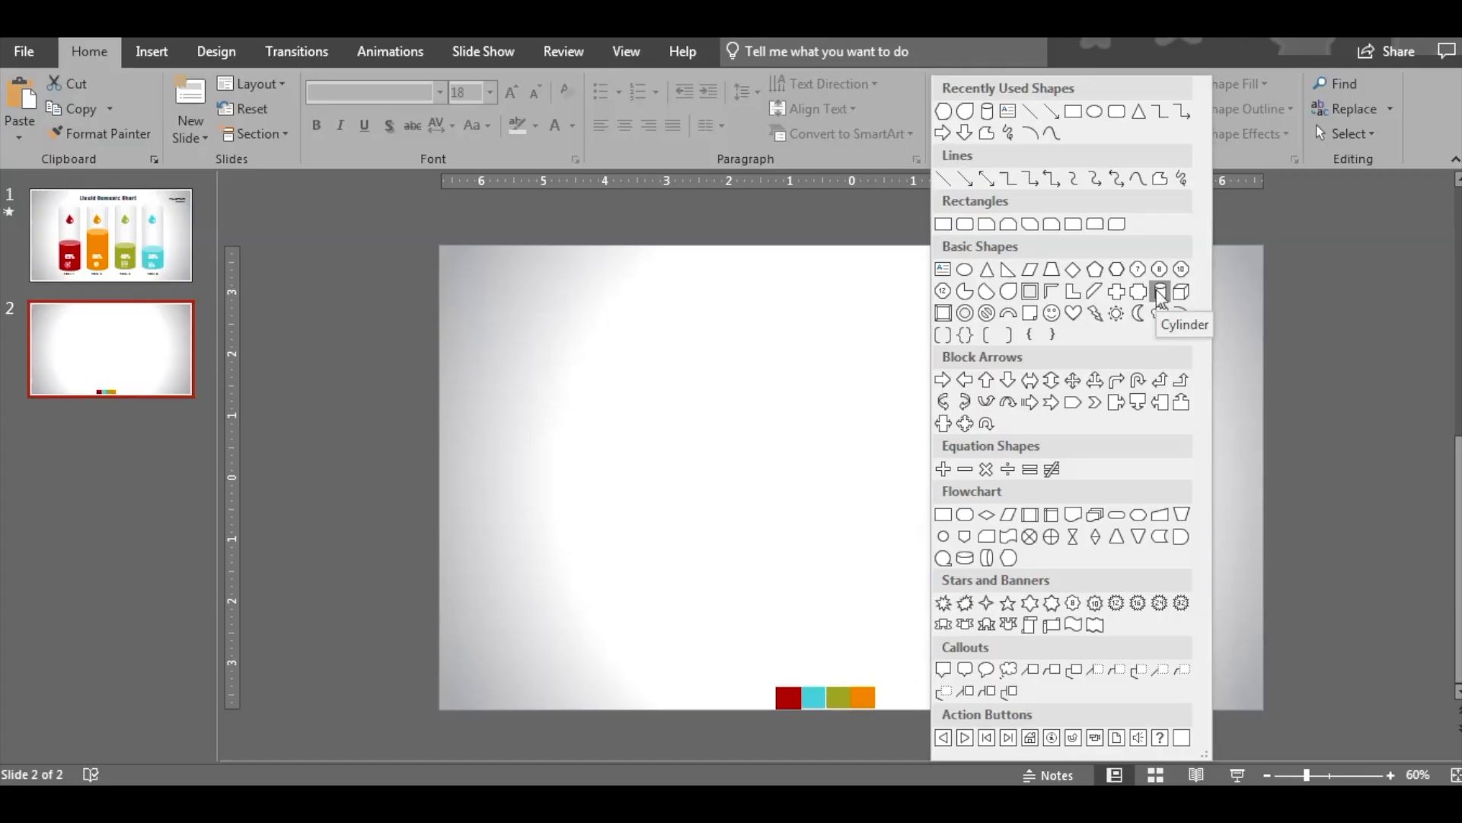
- Draw a tall cylinder on the left of the second slide and open its formatting
click(1160, 291)
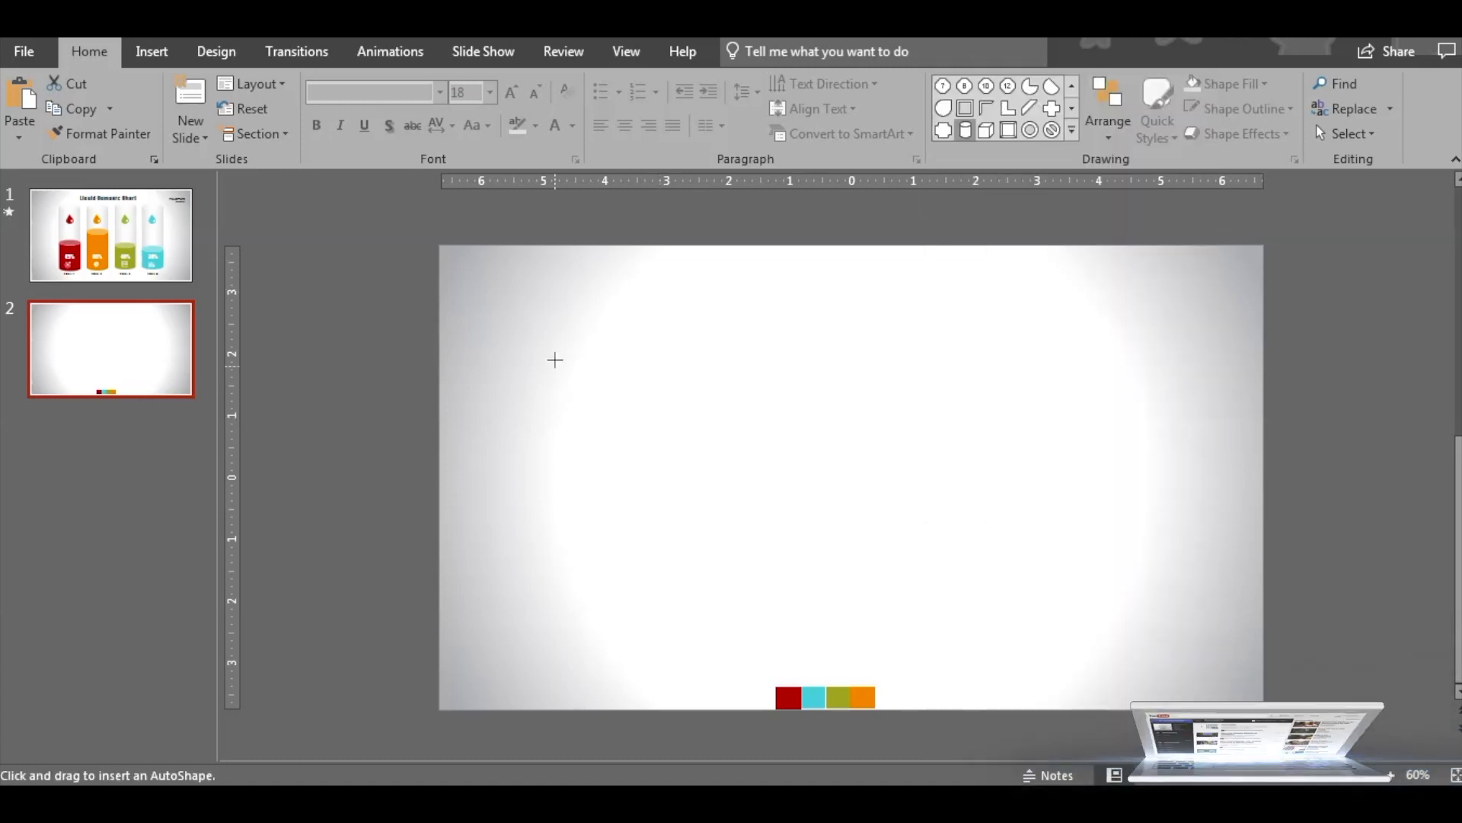
drag(557, 359, 666, 648)
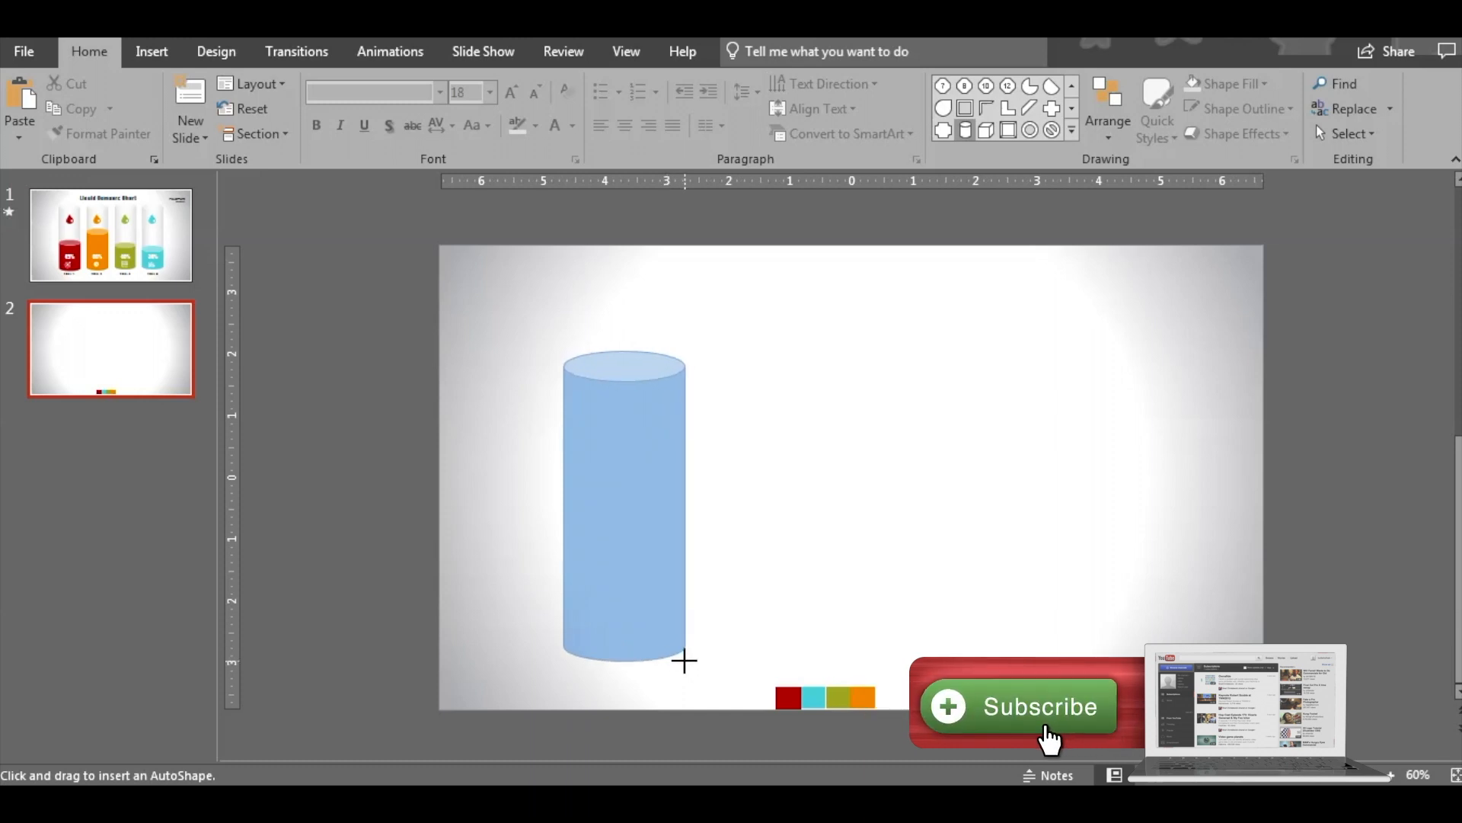
click(623, 503)
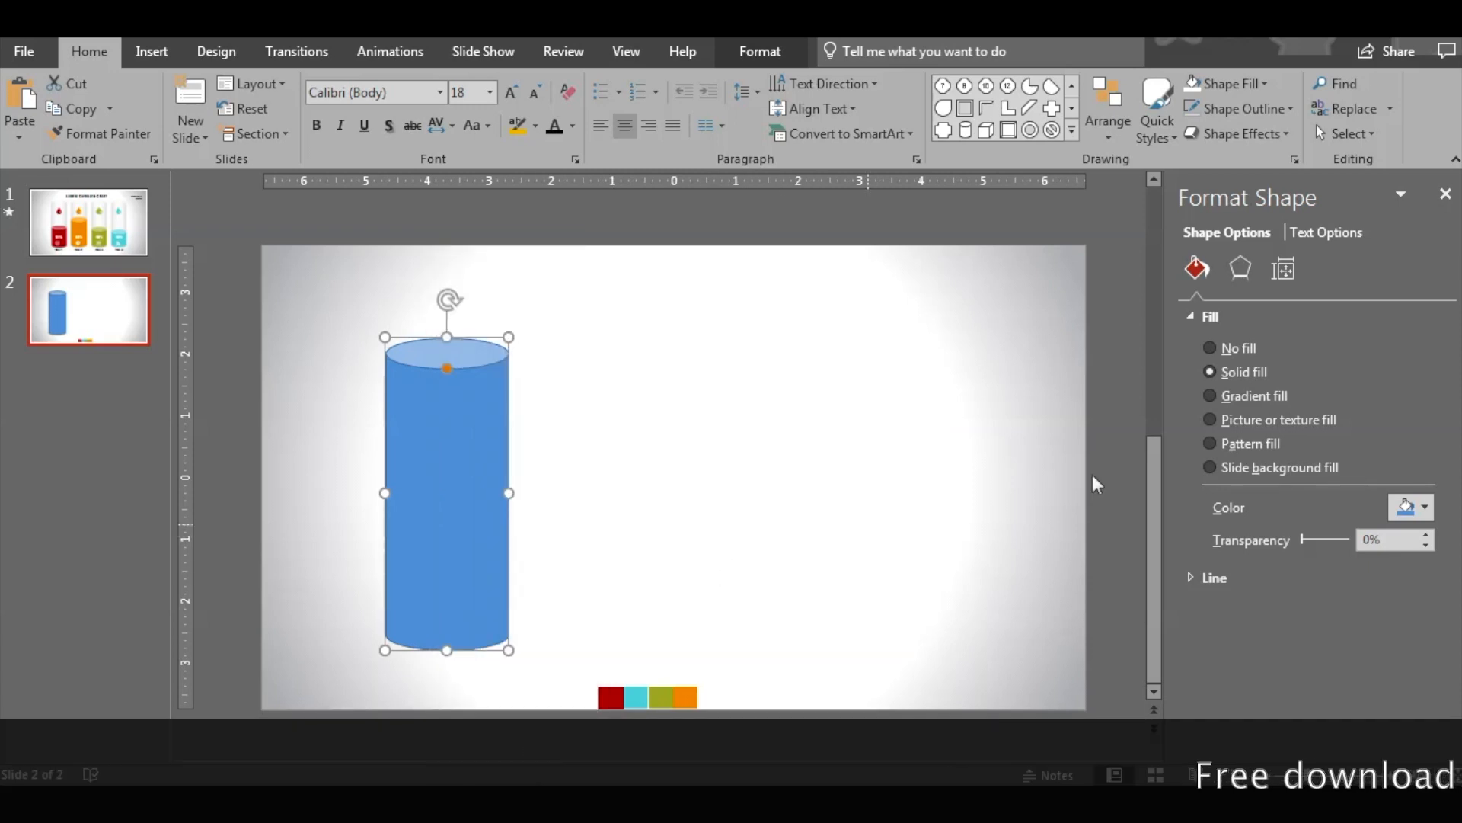
- Give the tall cylinder a white gradient fill at 50% transparency and set its direction
click(1211, 395)
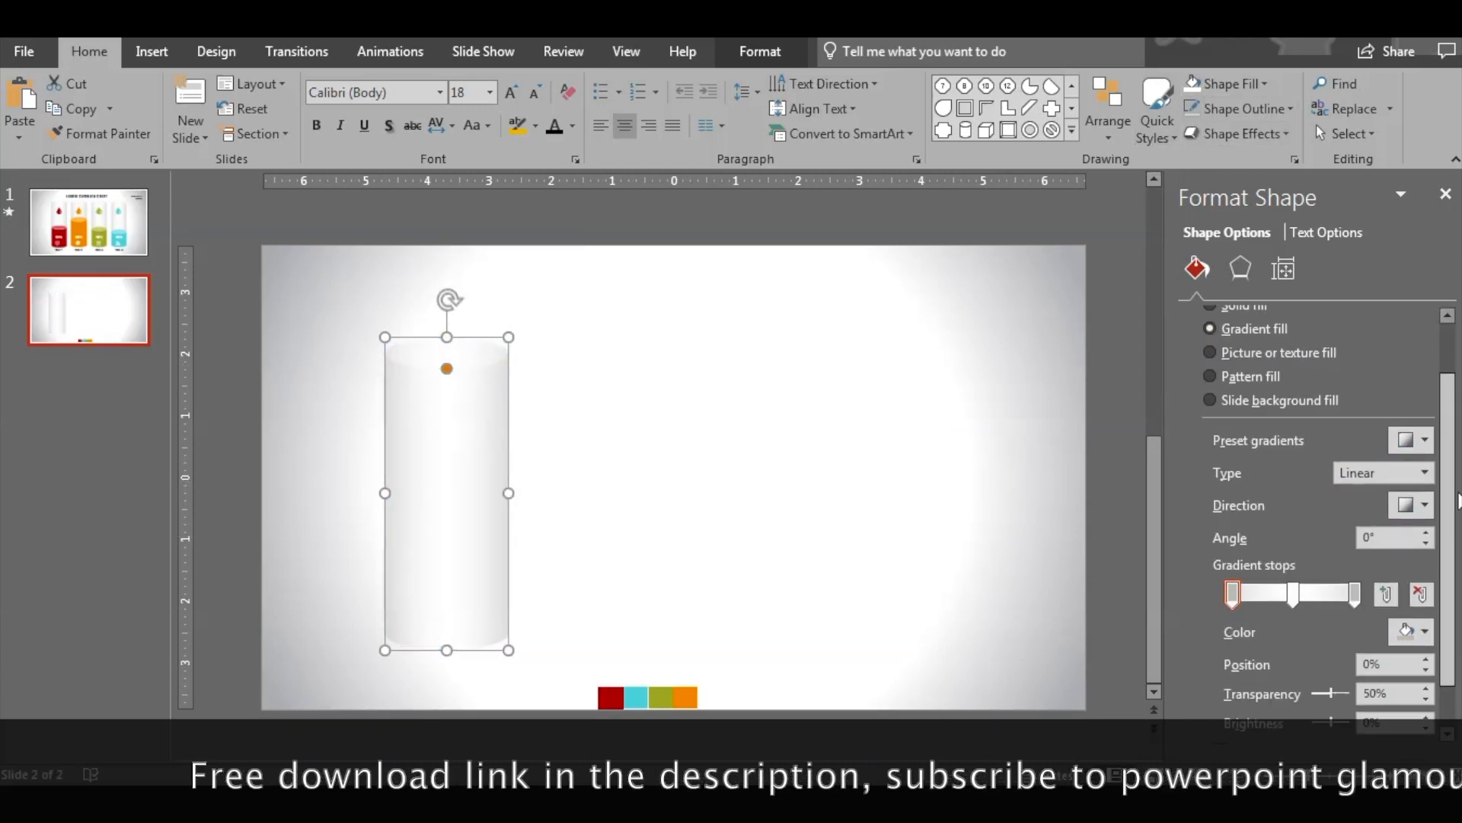
scroll(down, 3)
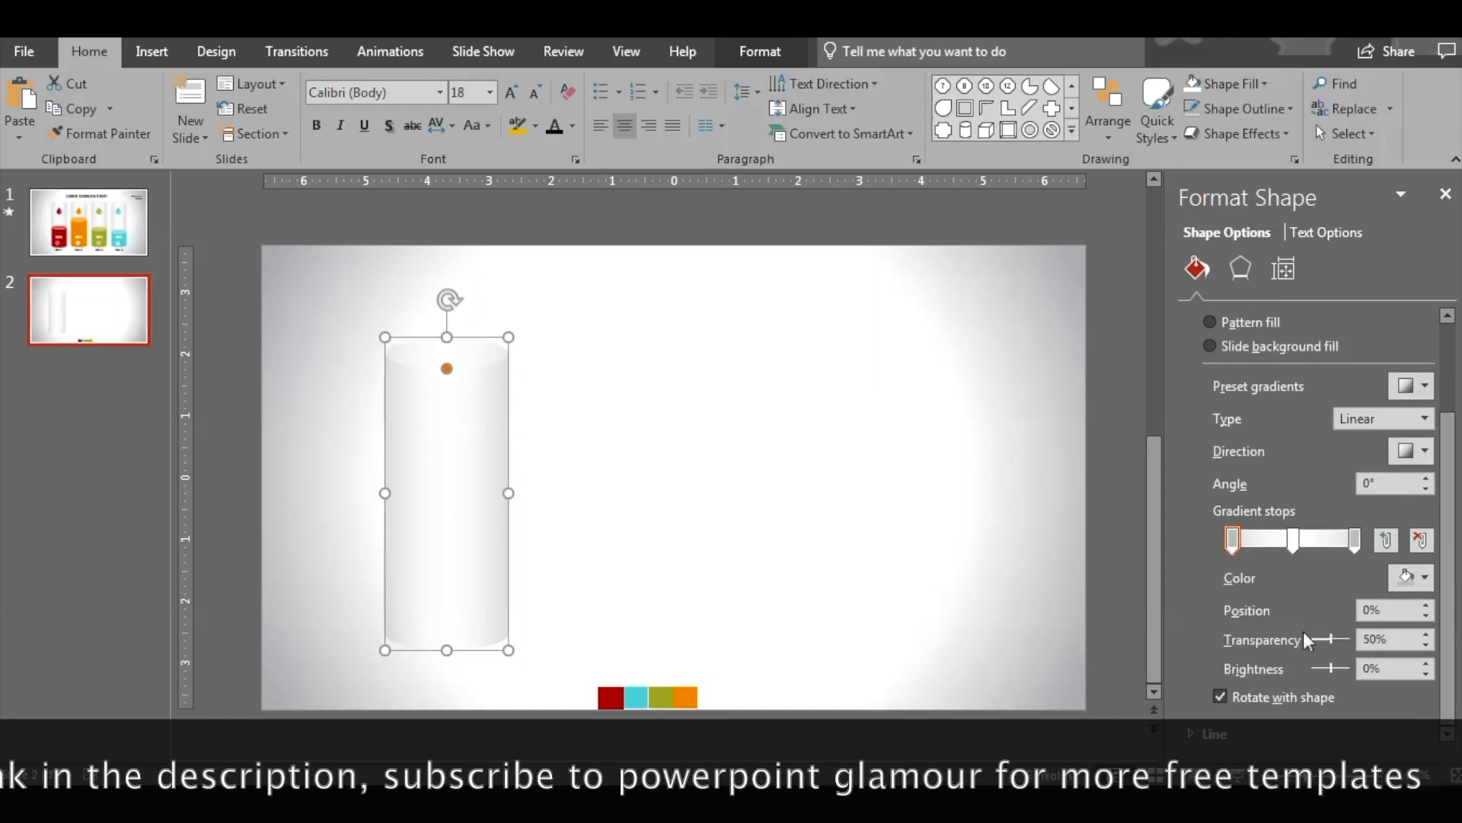
click(1422, 577)
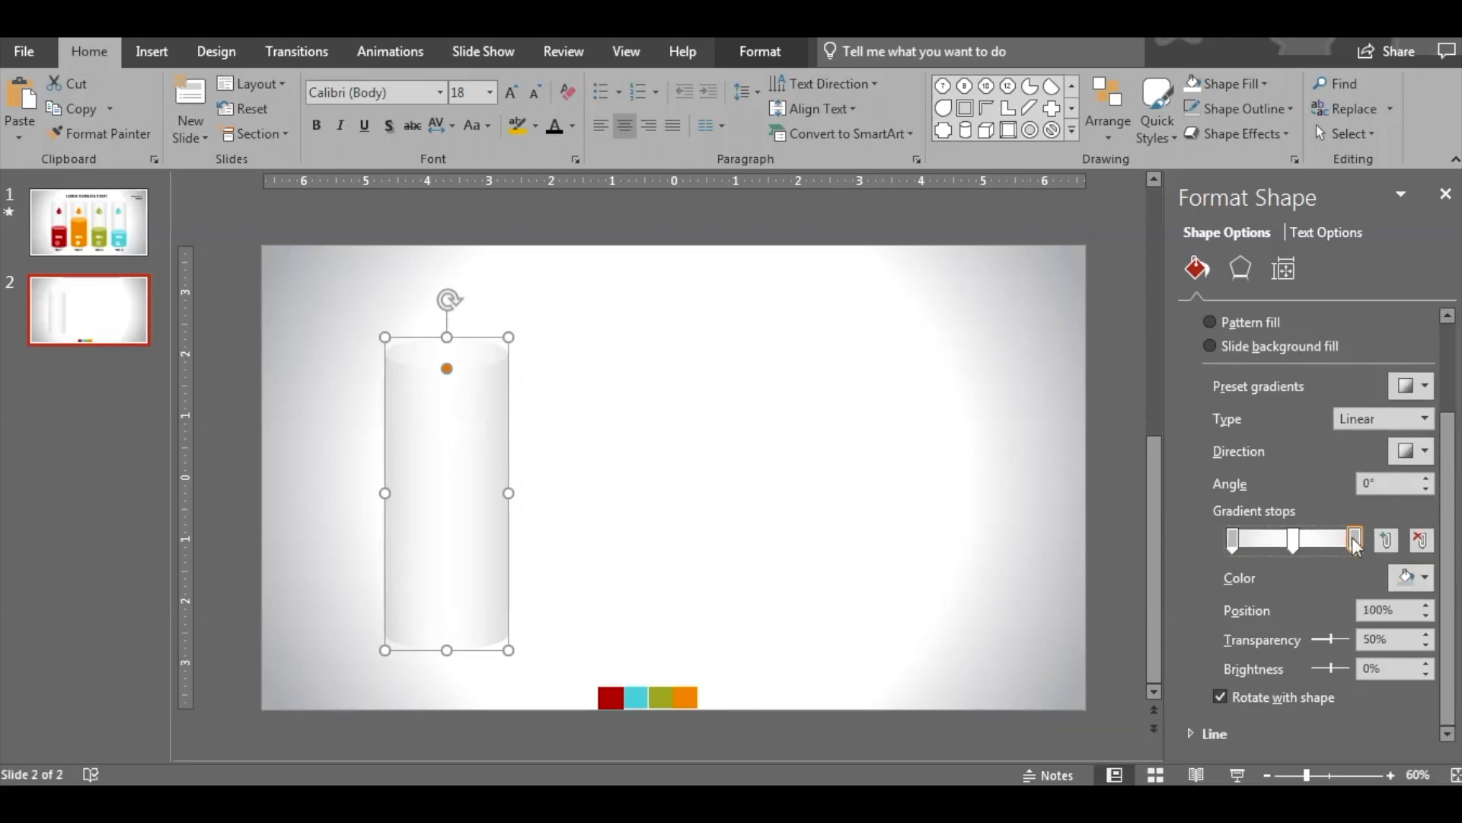
click(1424, 577)
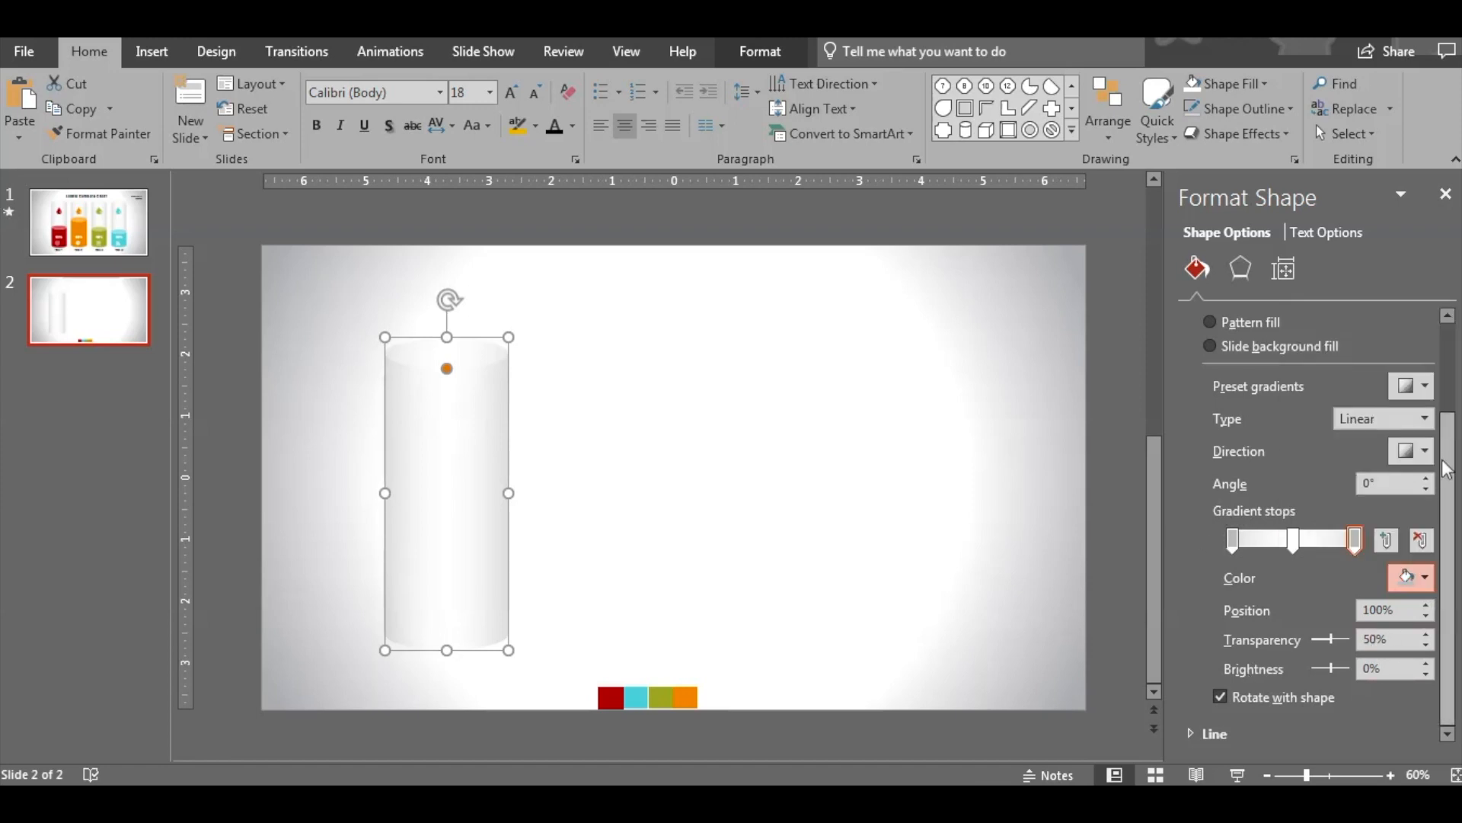
click(1422, 450)
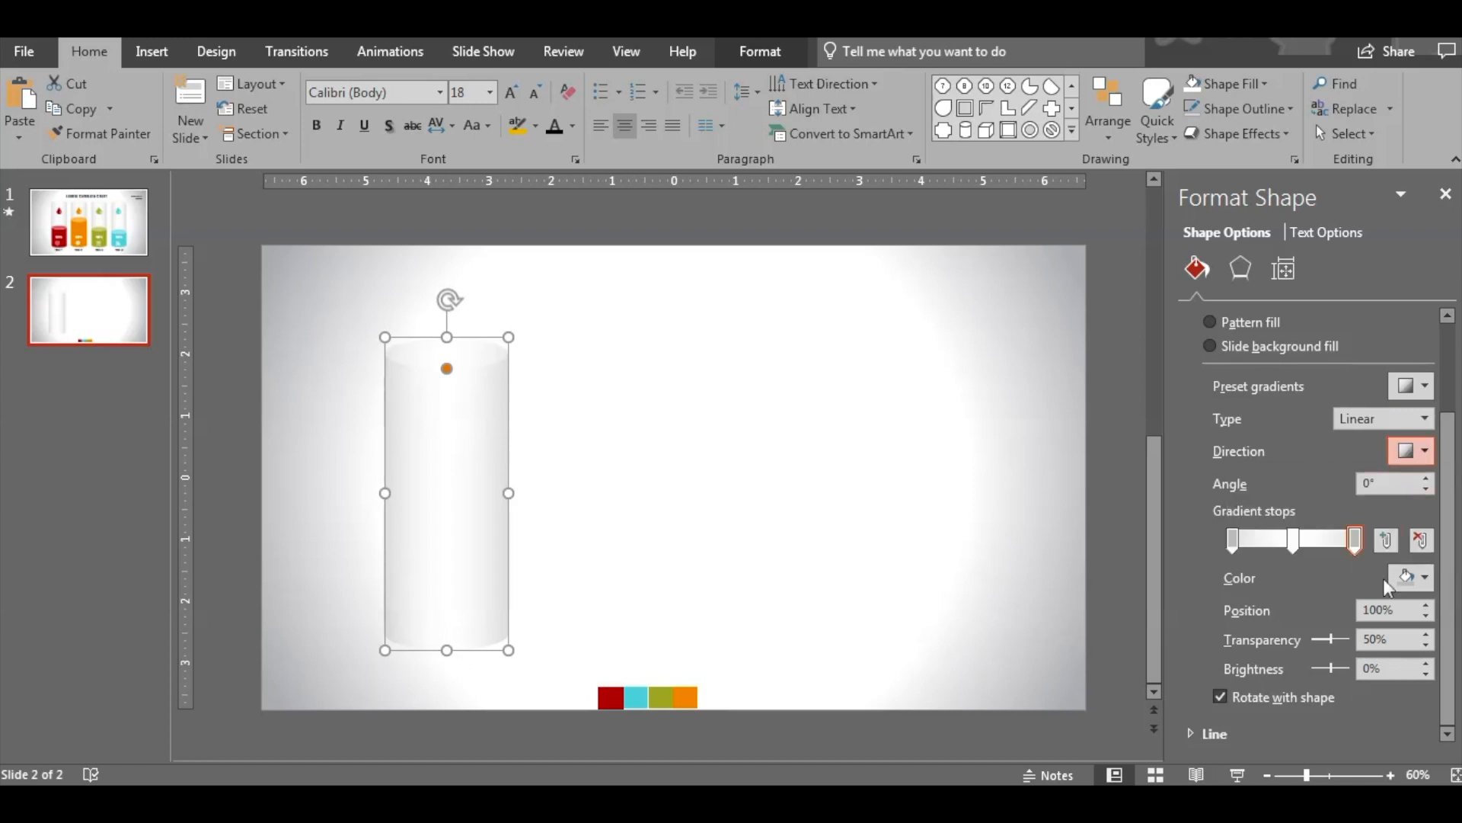
mouse_move(1338, 593)
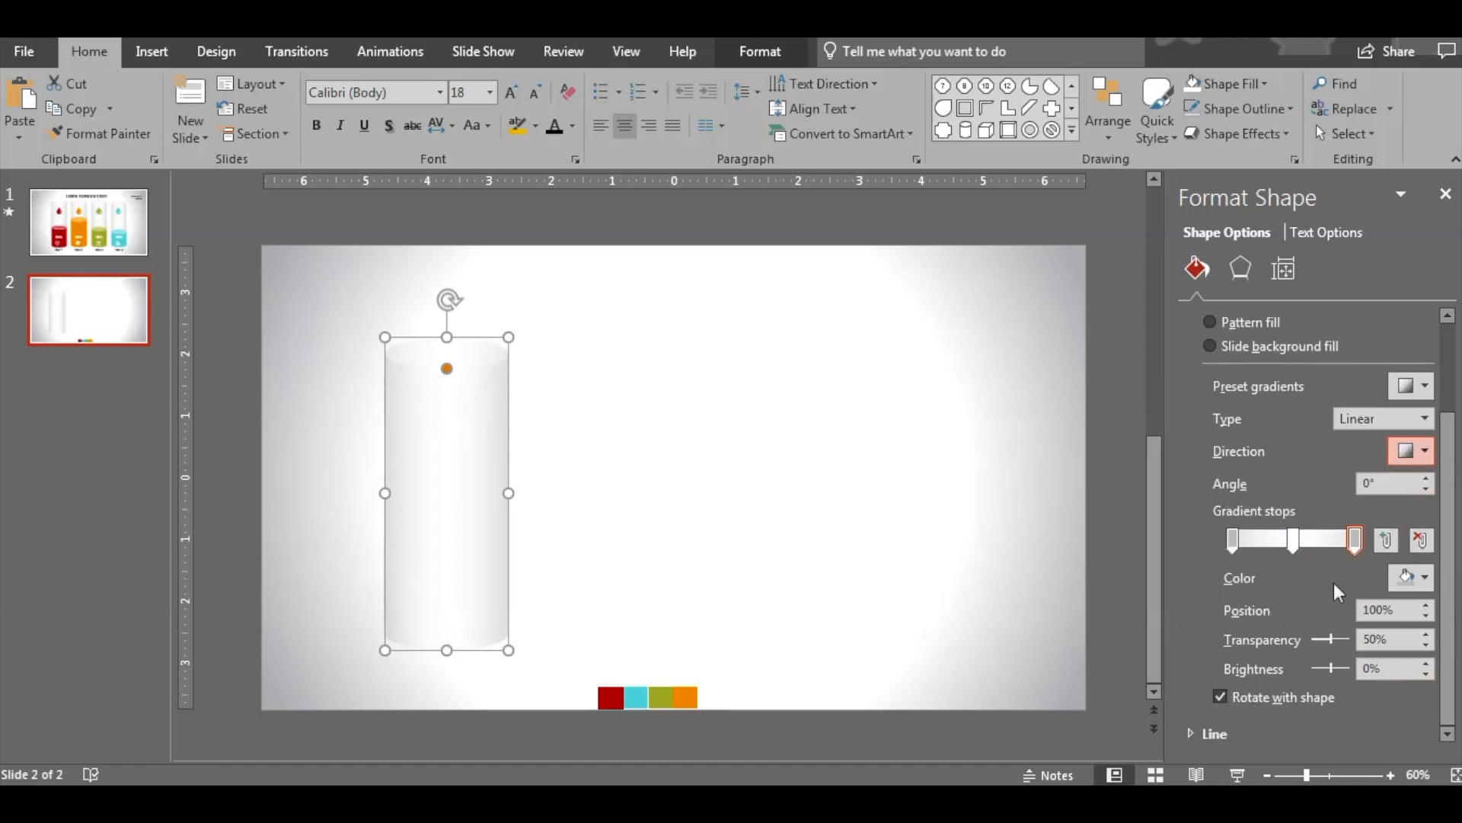
click(1073, 130)
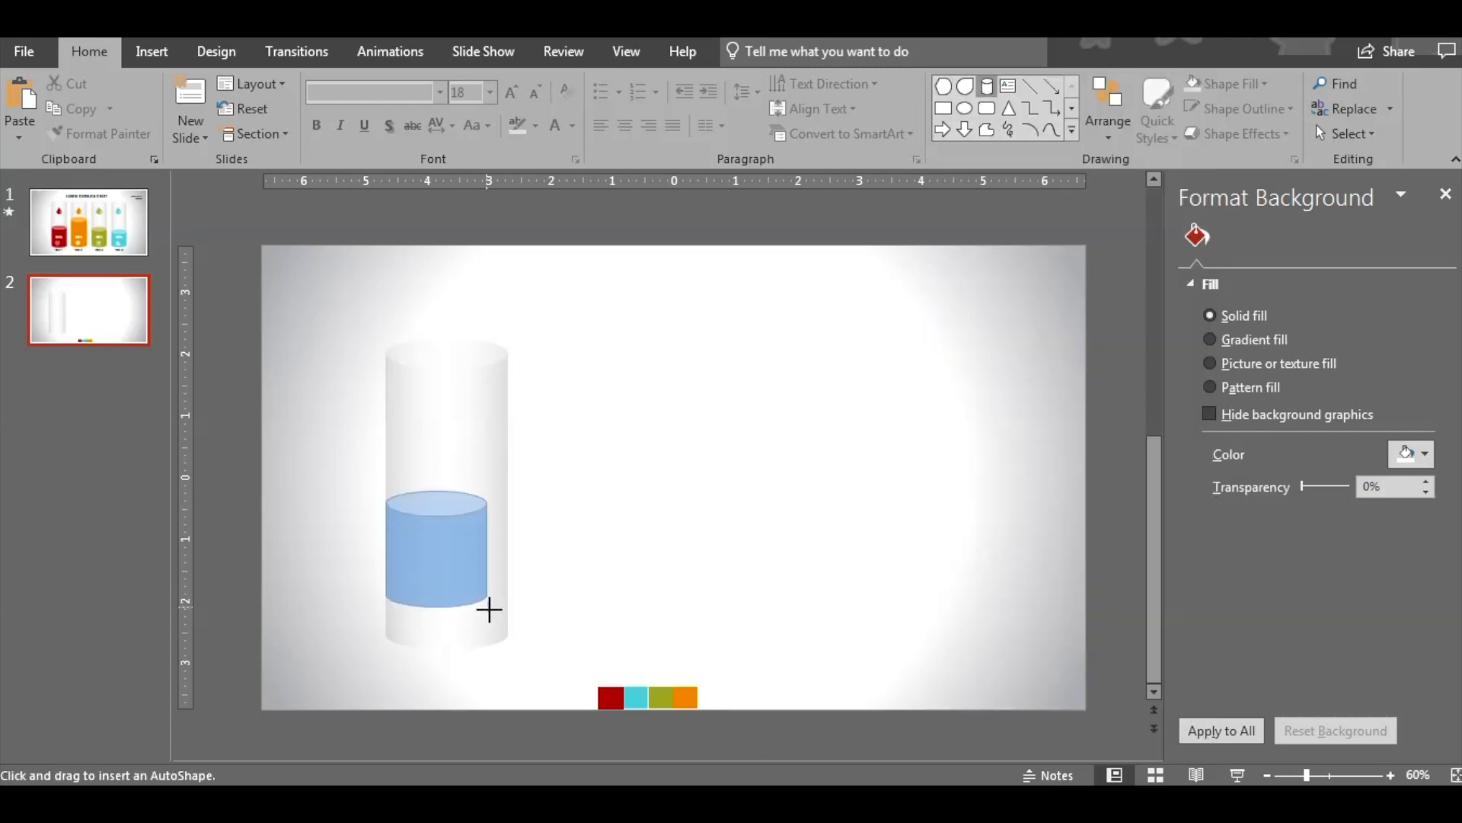
- Remove the liquid cylinder's outline, duplicate the pair, and recolour liquids red, orange, green, cyan
click(446, 560)
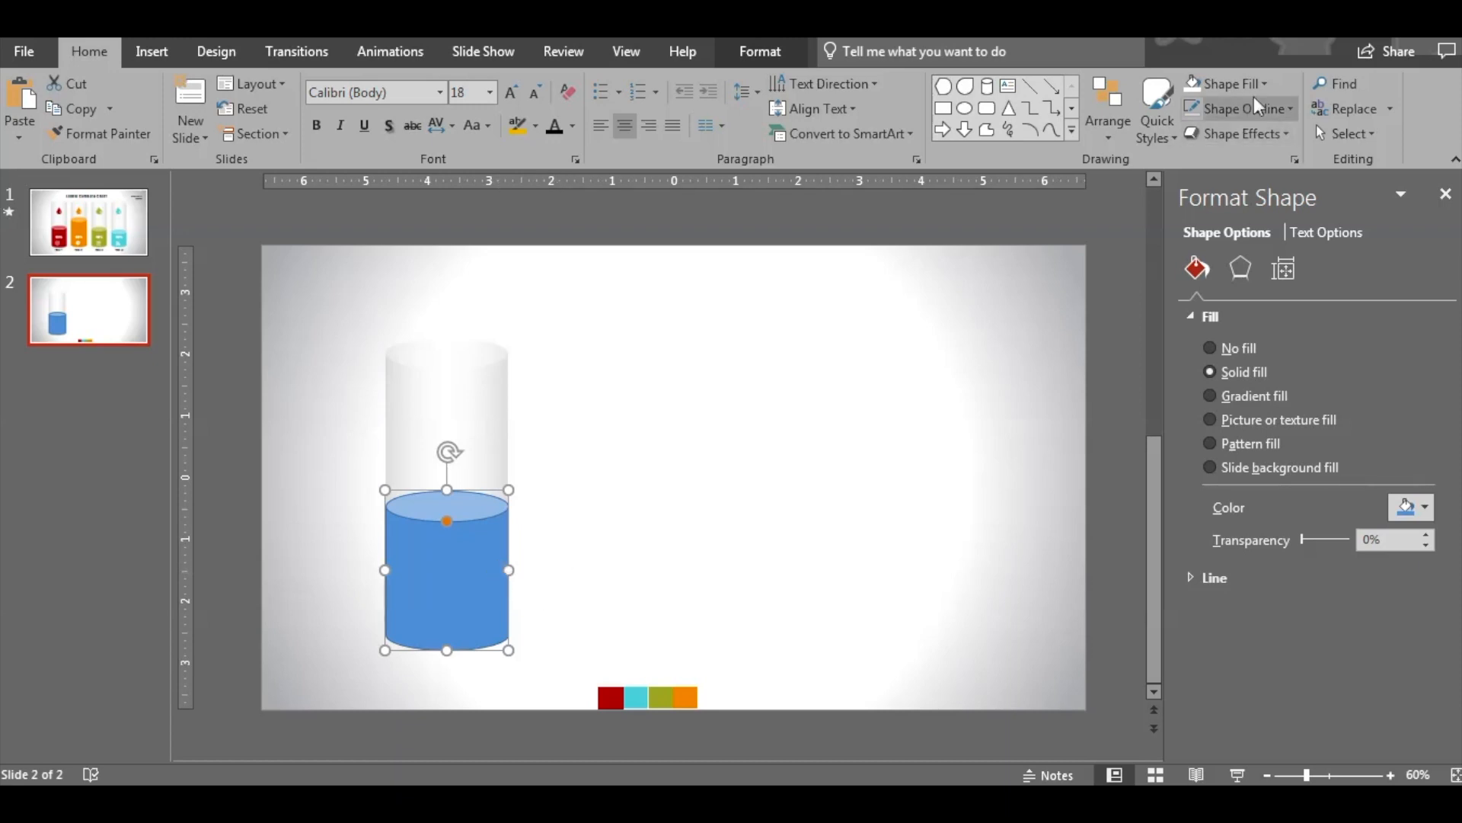
click(1229, 83)
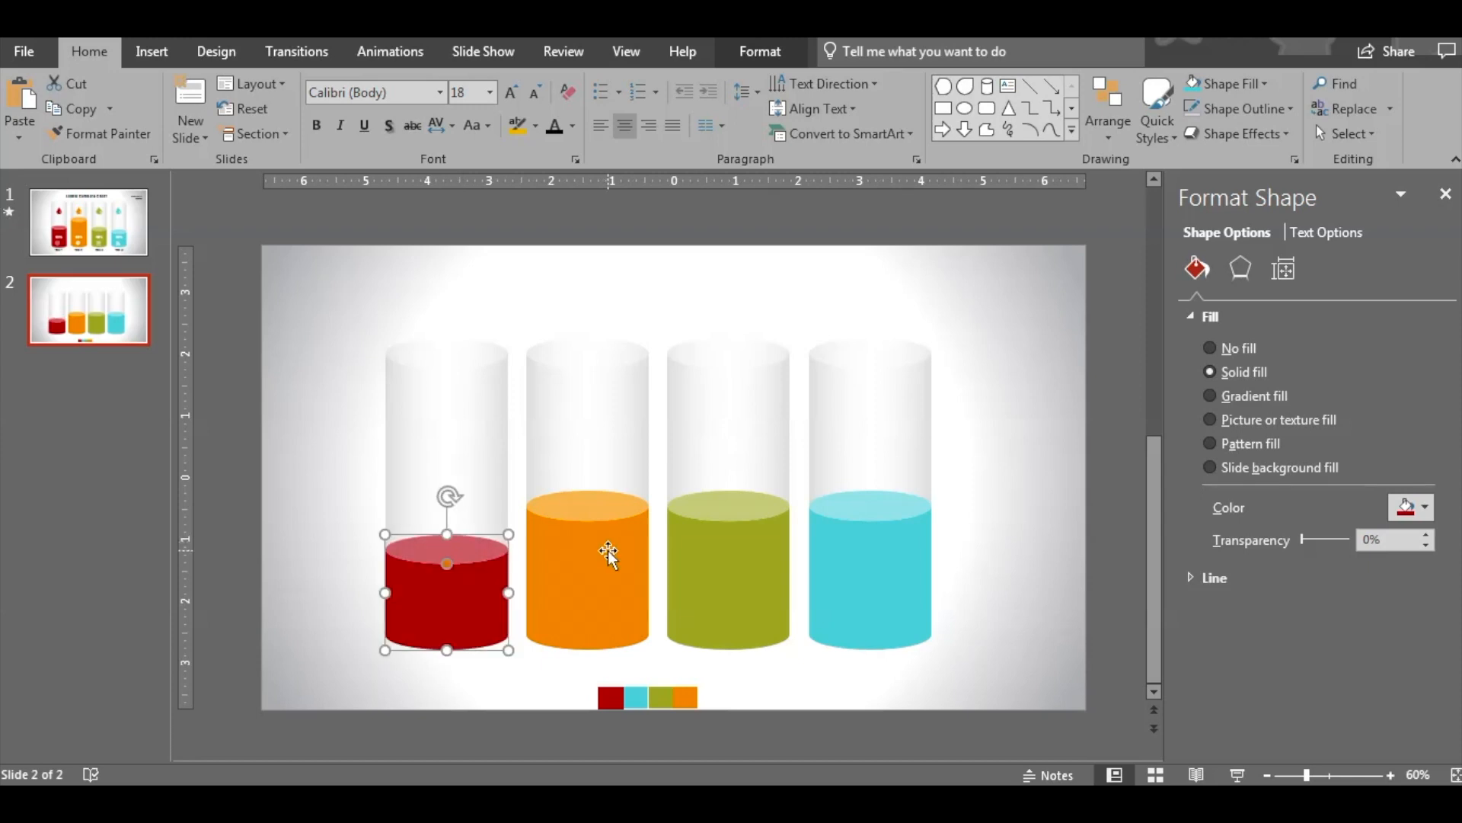
click(728, 569)
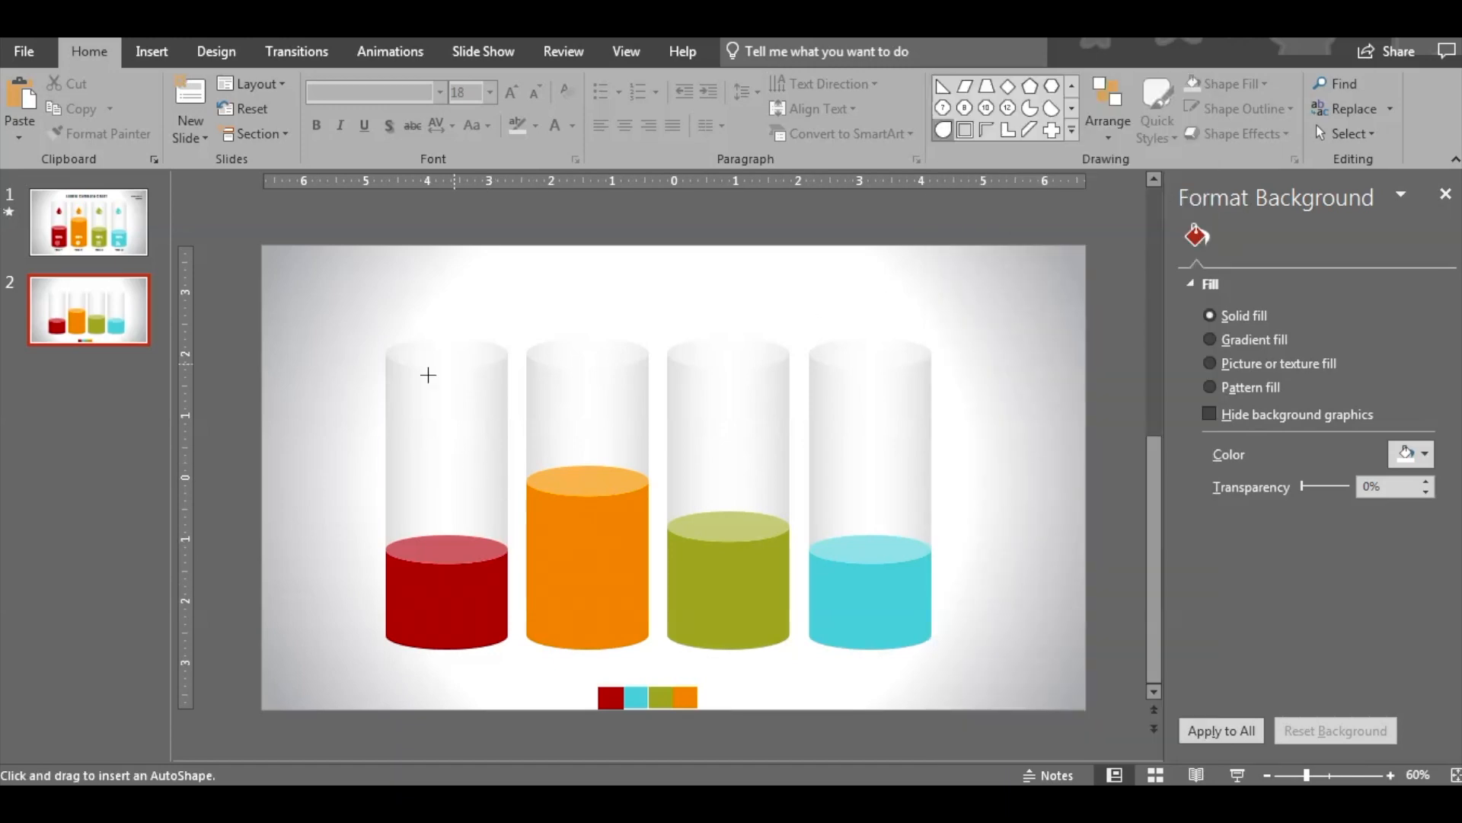
- Place a teardrop in each cylinder, filled to match its liquid colour
click(444, 418)
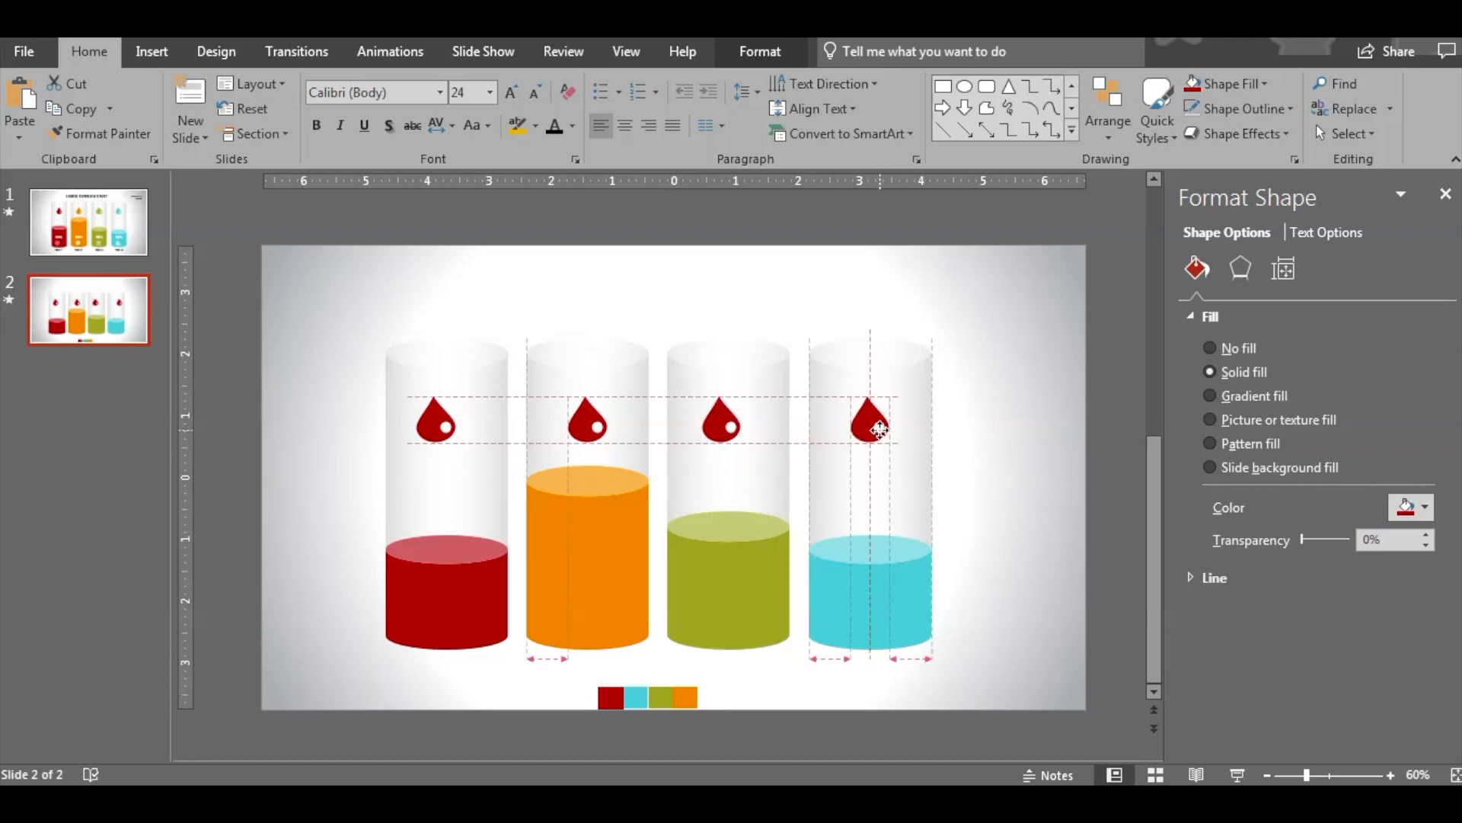
click(1226, 83)
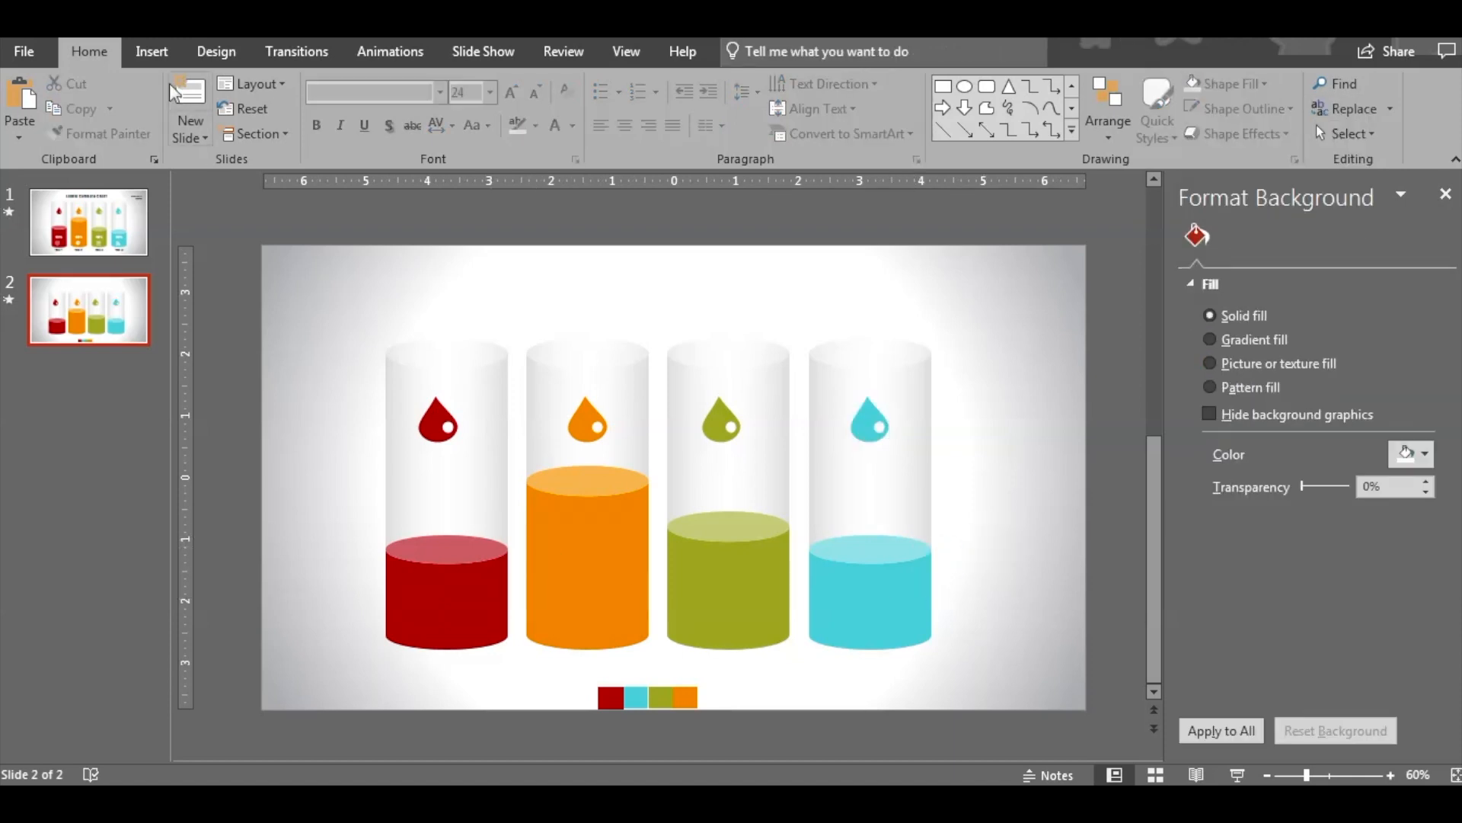
- Insert a white icon and a percentage text box in Impact at a larger size
click(150, 52)
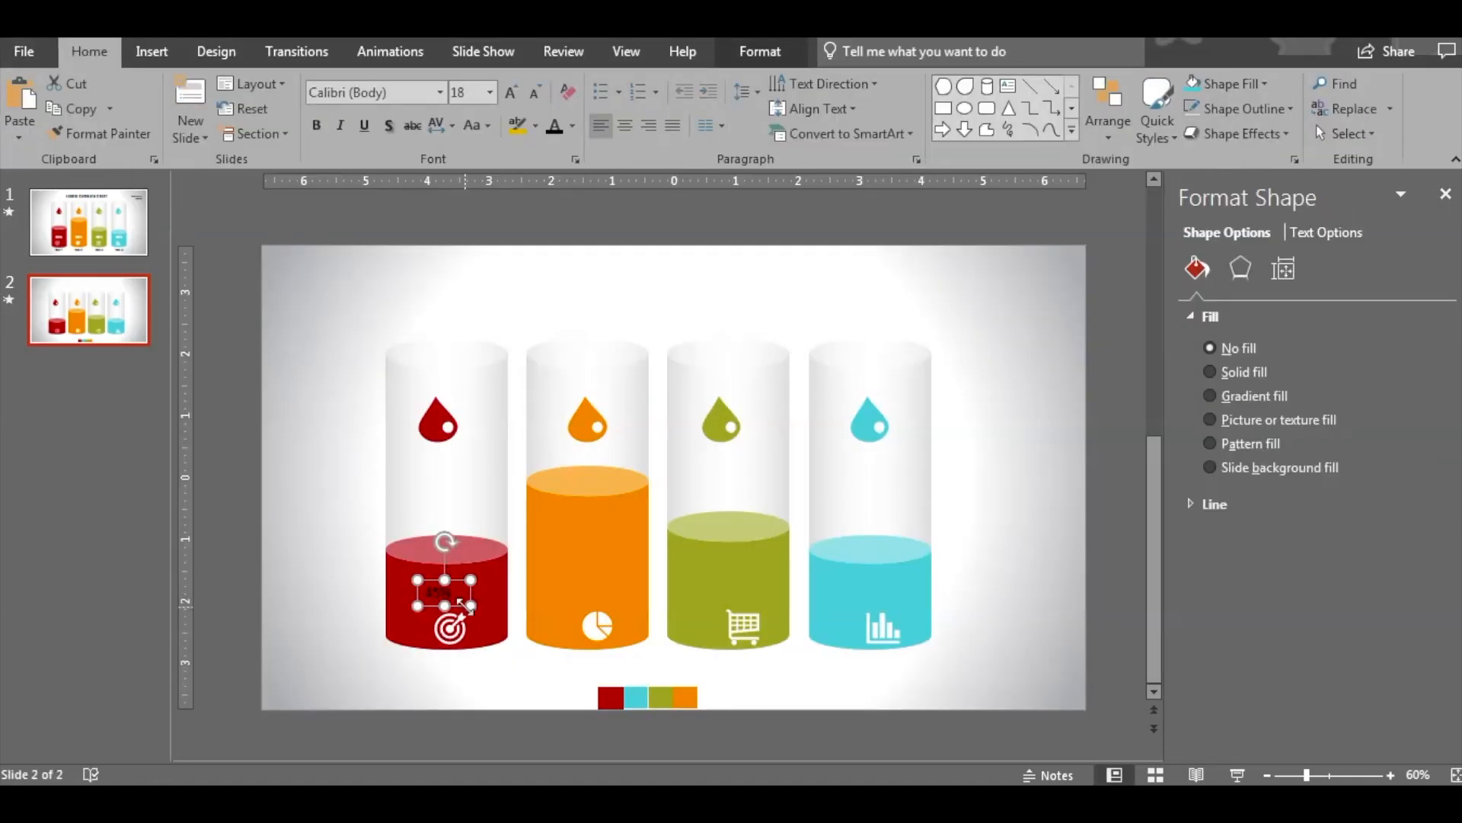
click(373, 92)
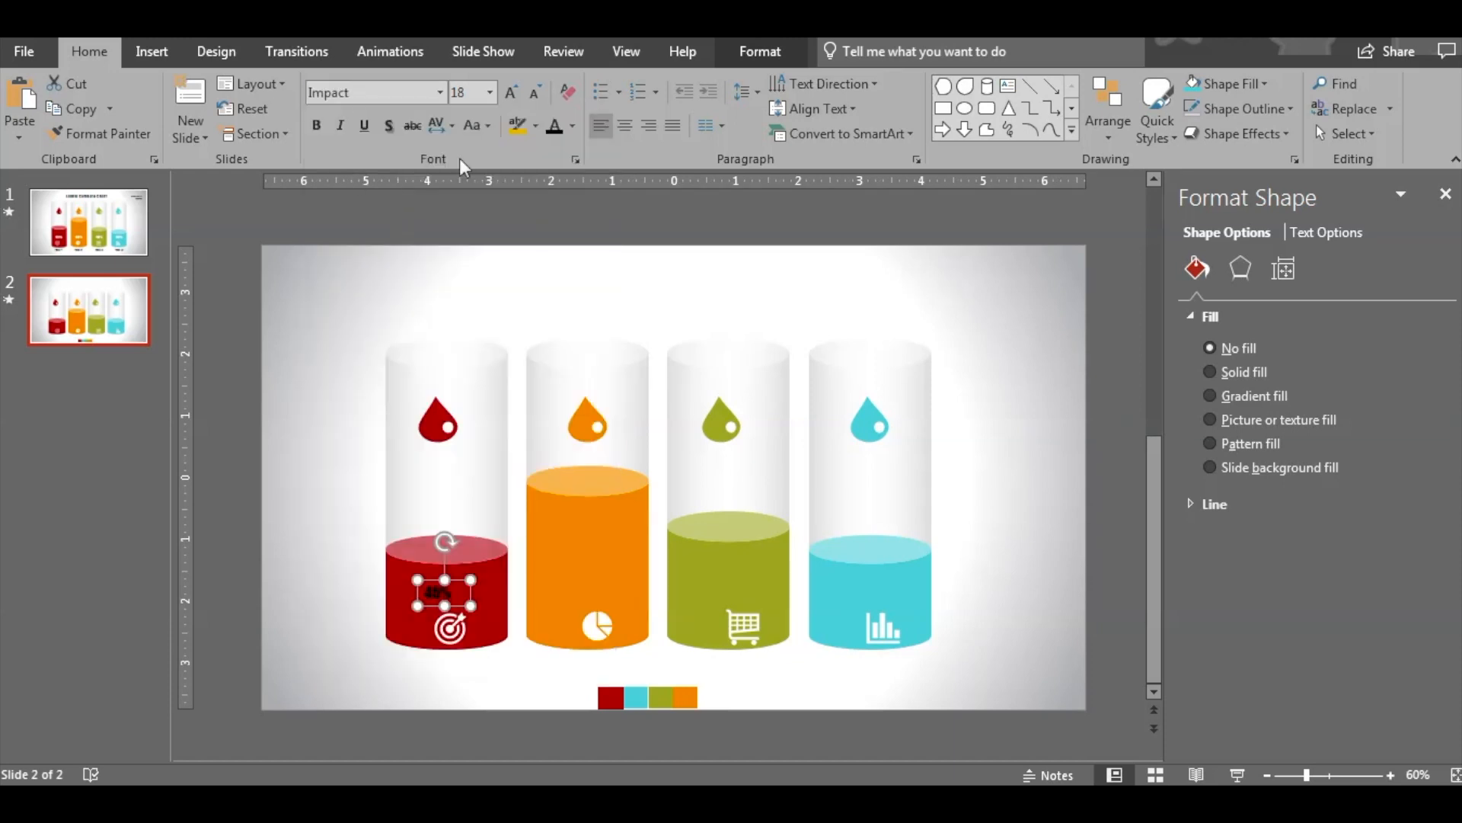
click(511, 91)
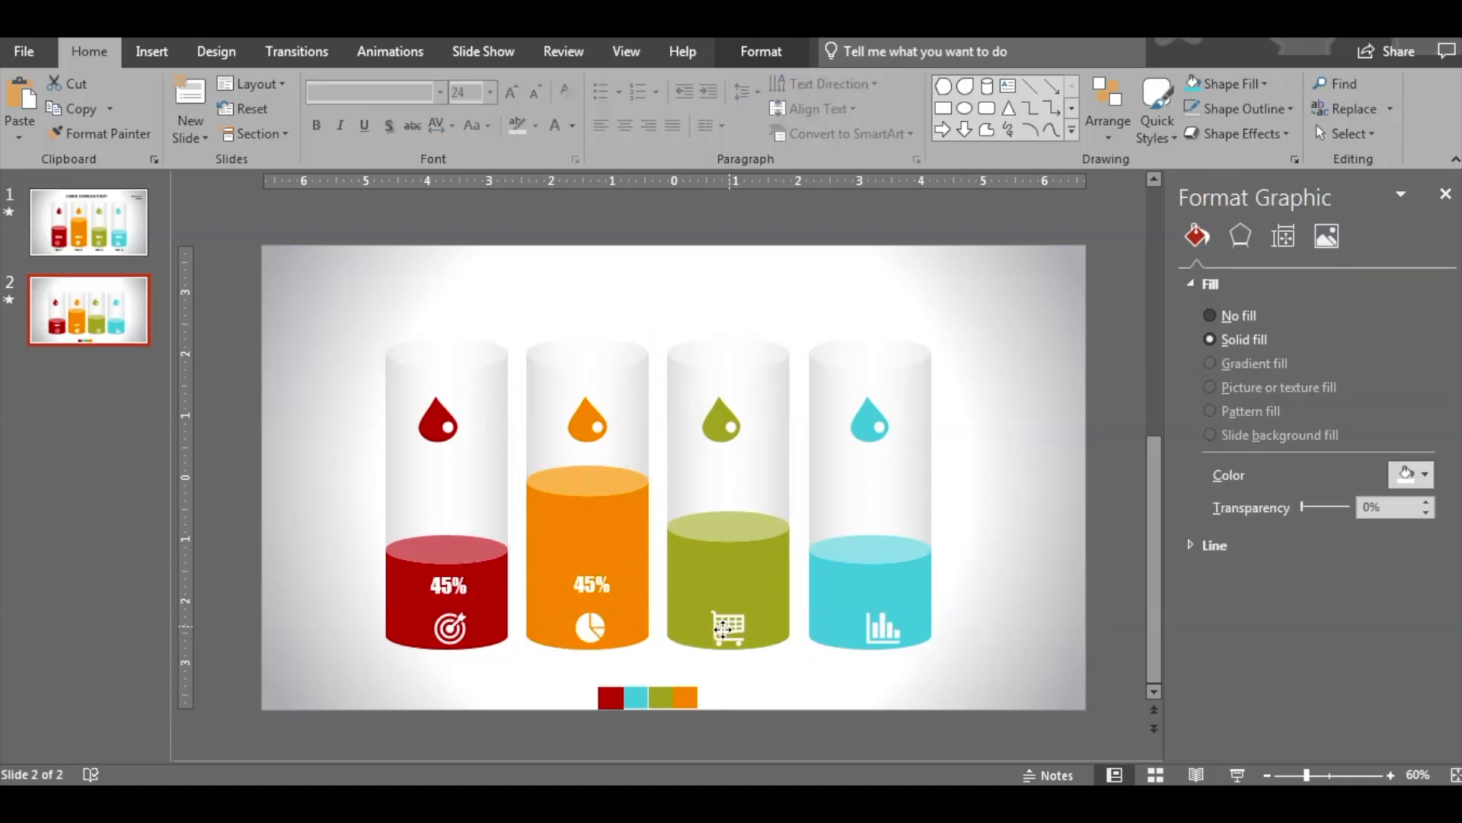
- Copy the icons and percentages into each cylinder, making the orange value read 60
click(882, 630)
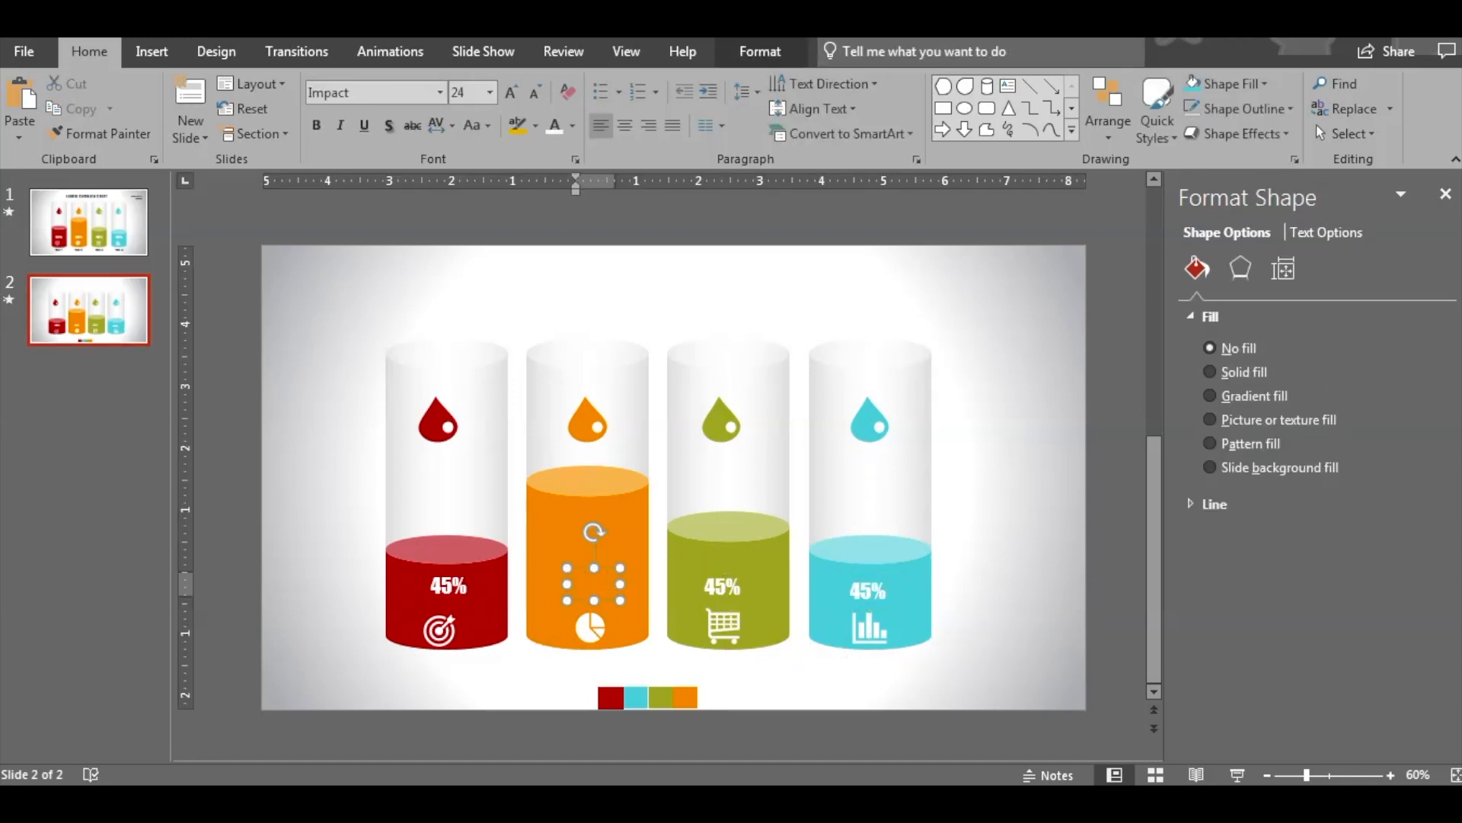
text(60)
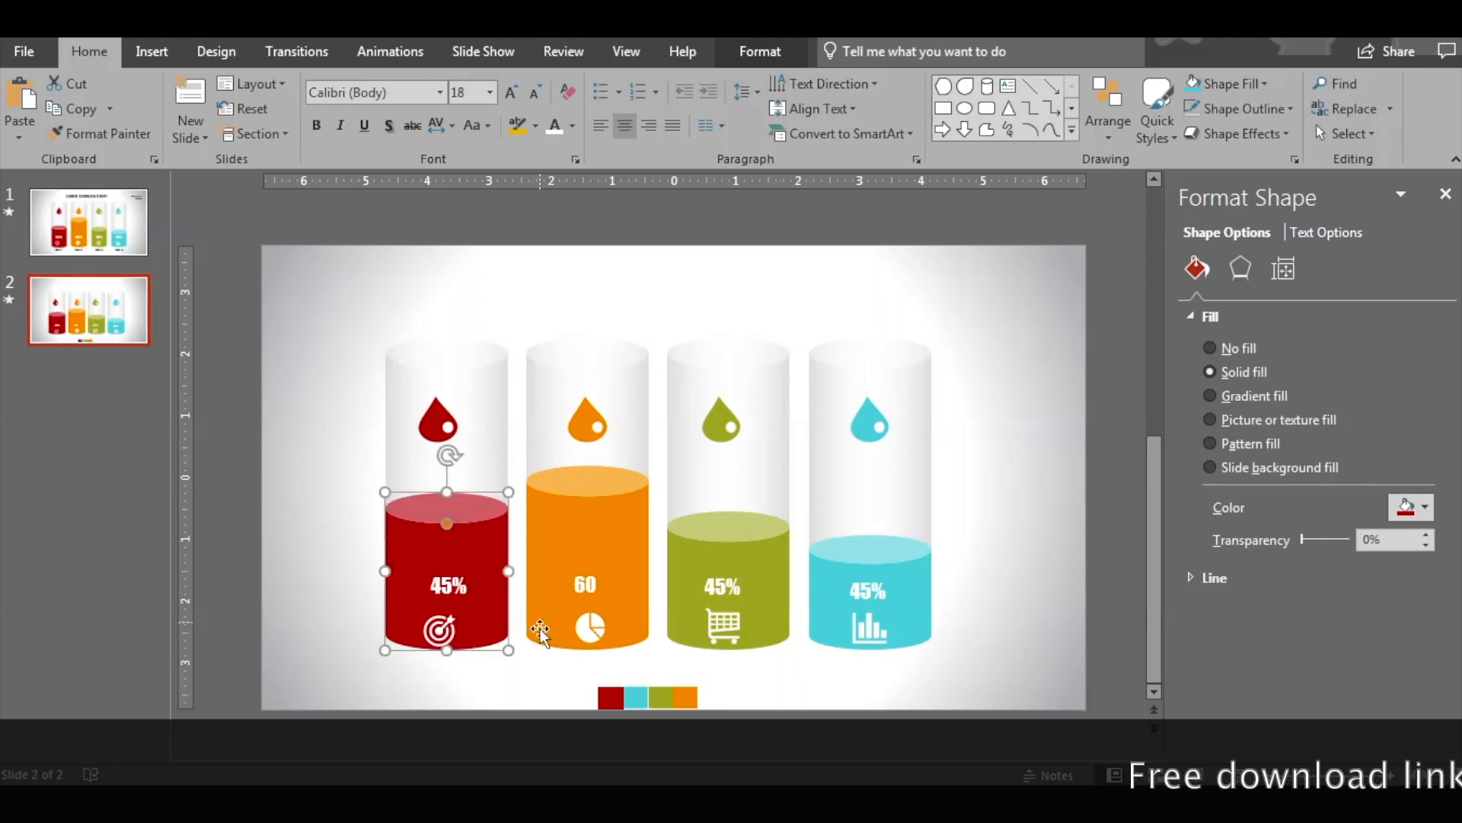
click(721, 586)
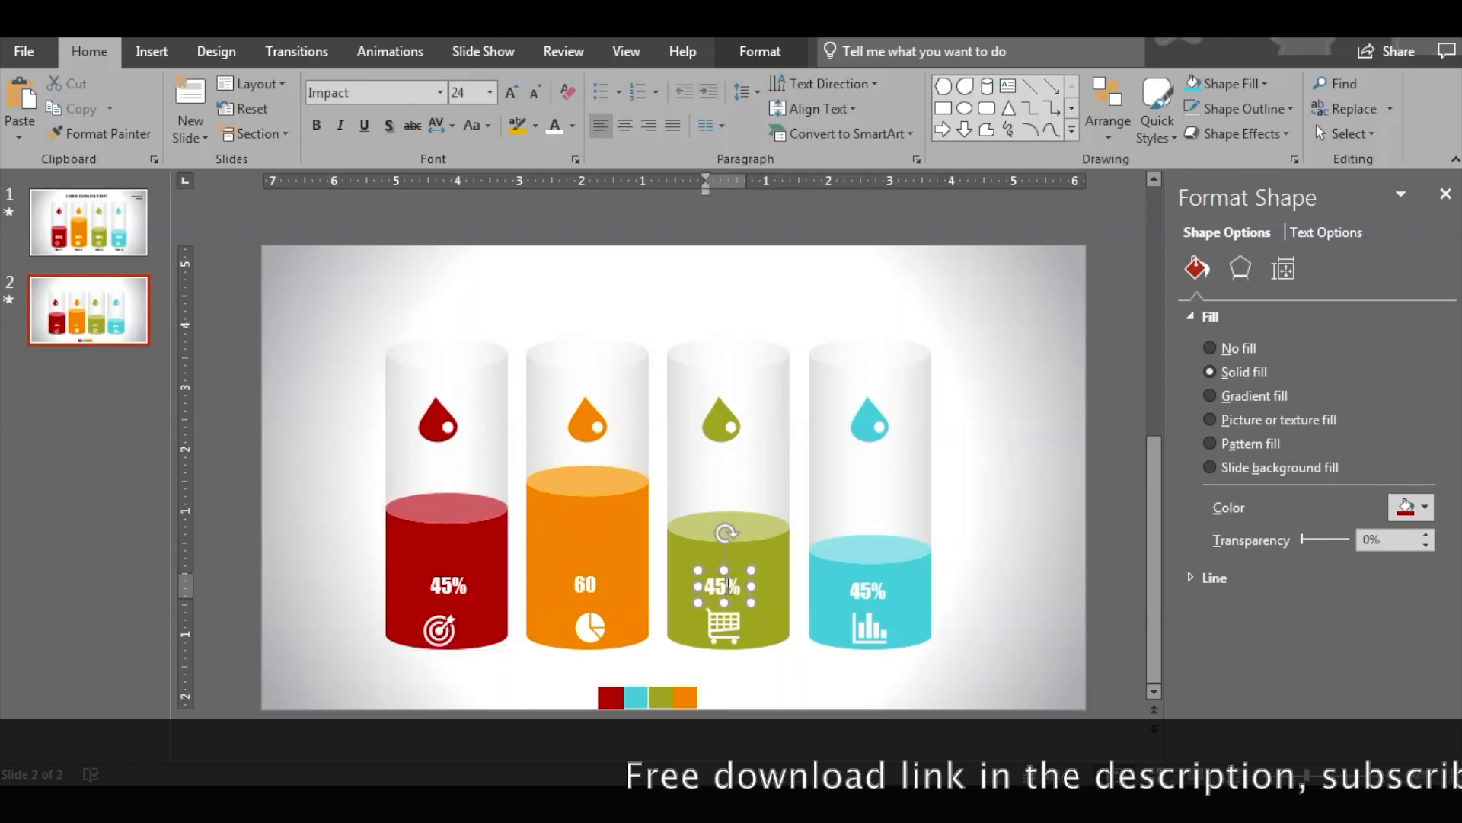
click(1210, 348)
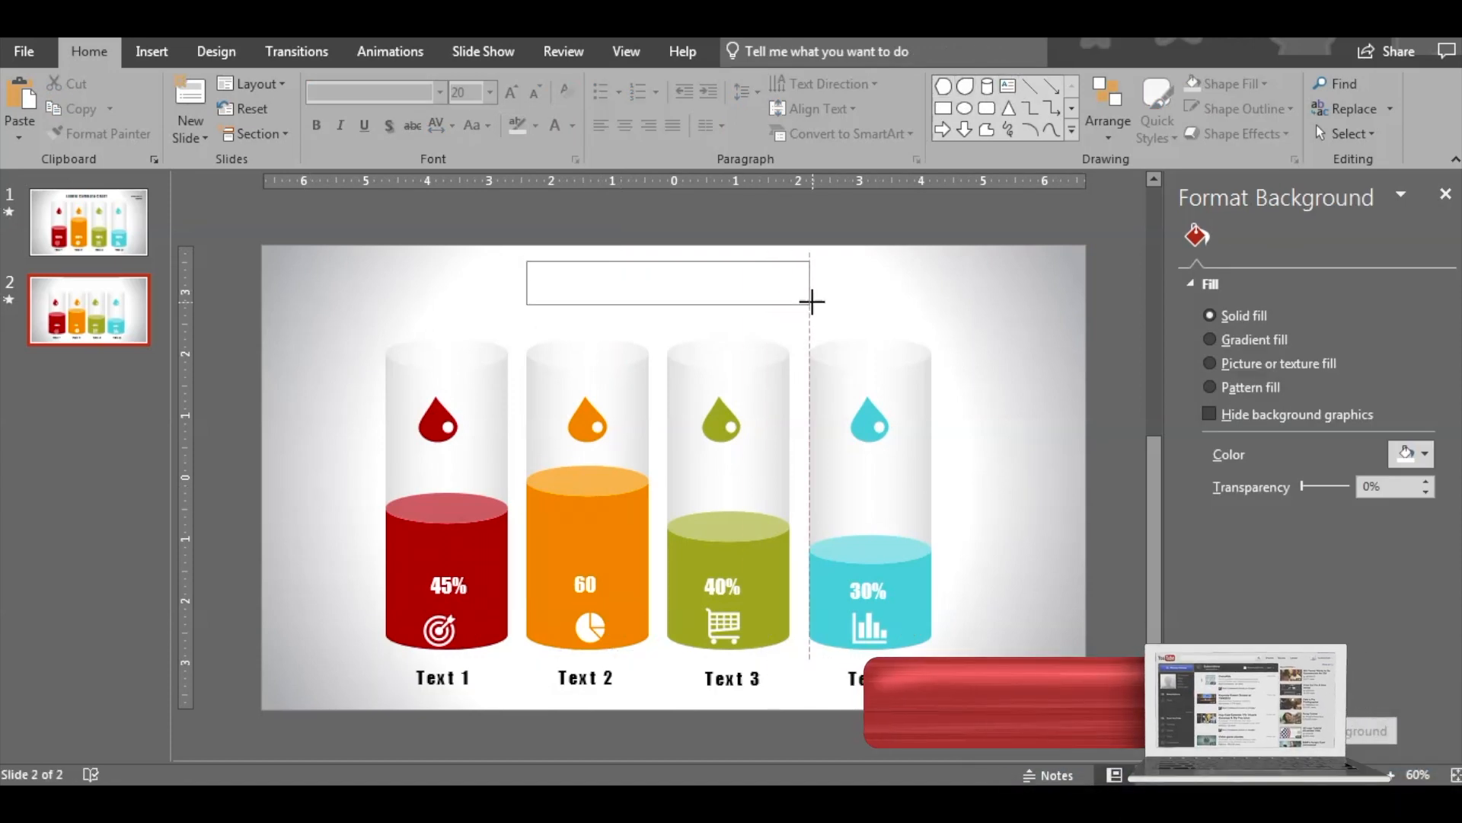
- Type 'TITLE GOES HERE' as the slide title and set it in Impact
text(TITLE GOES HERE)
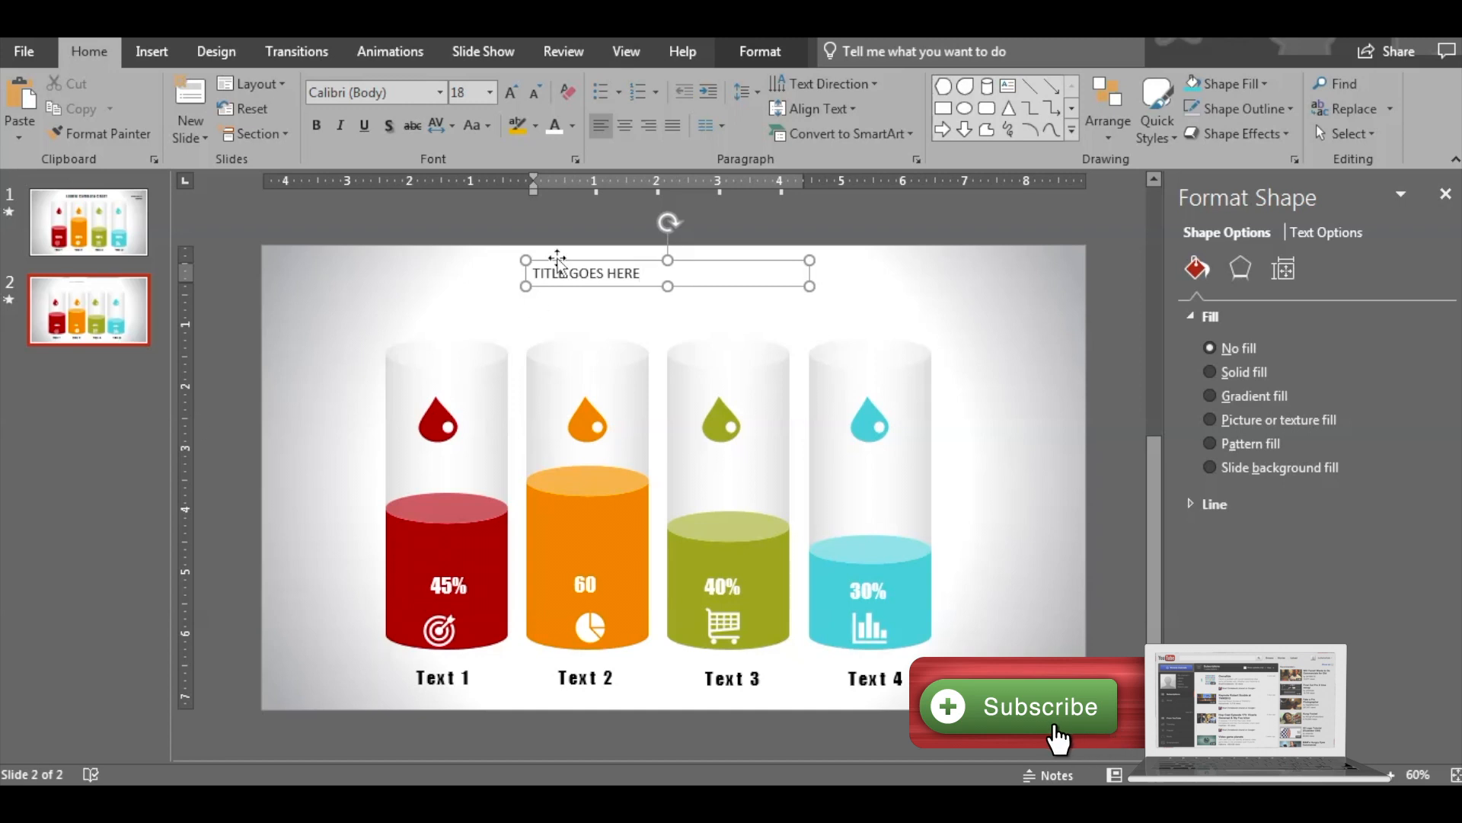
click(439, 92)
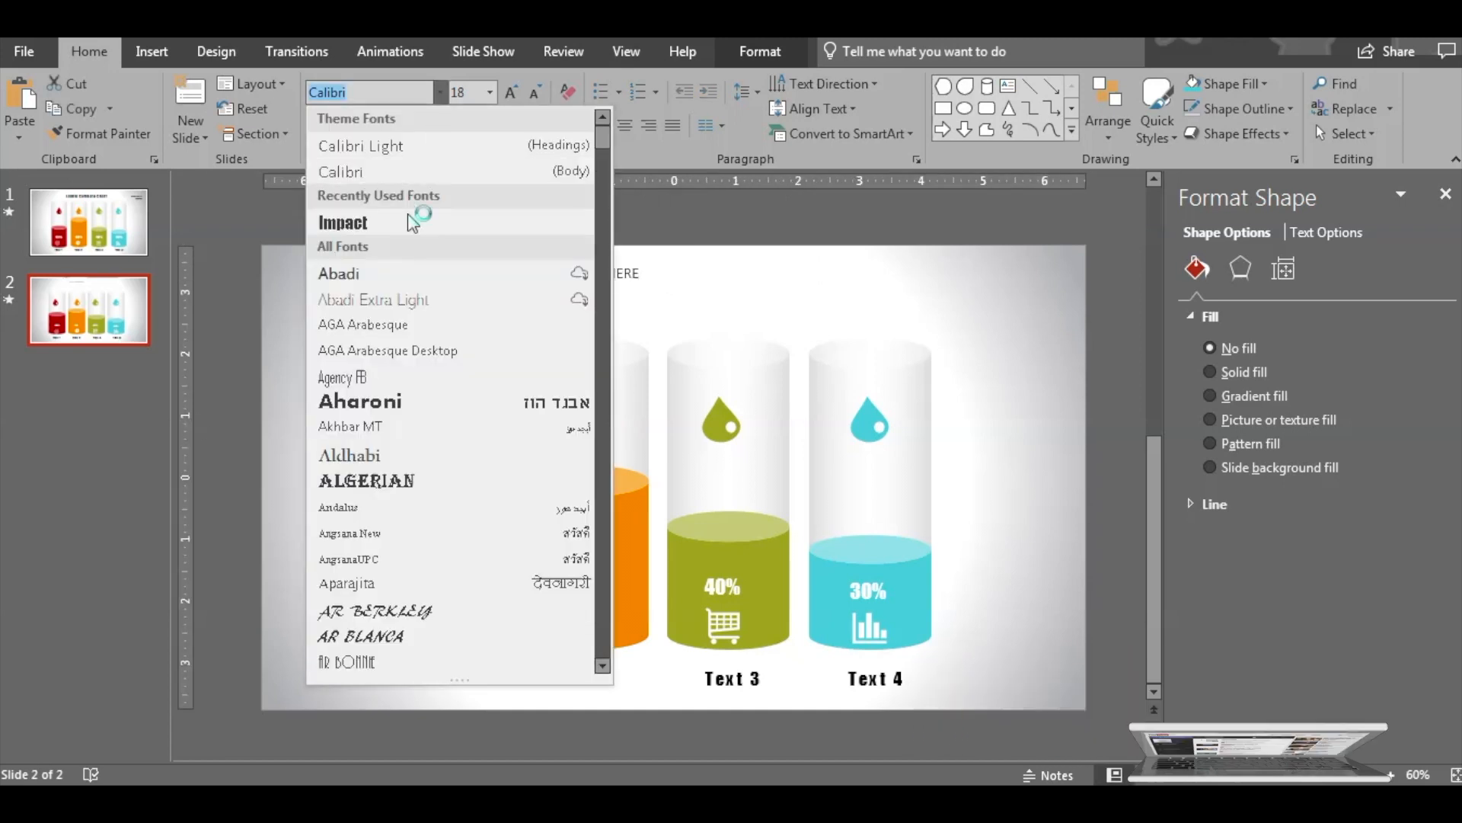
click(342, 221)
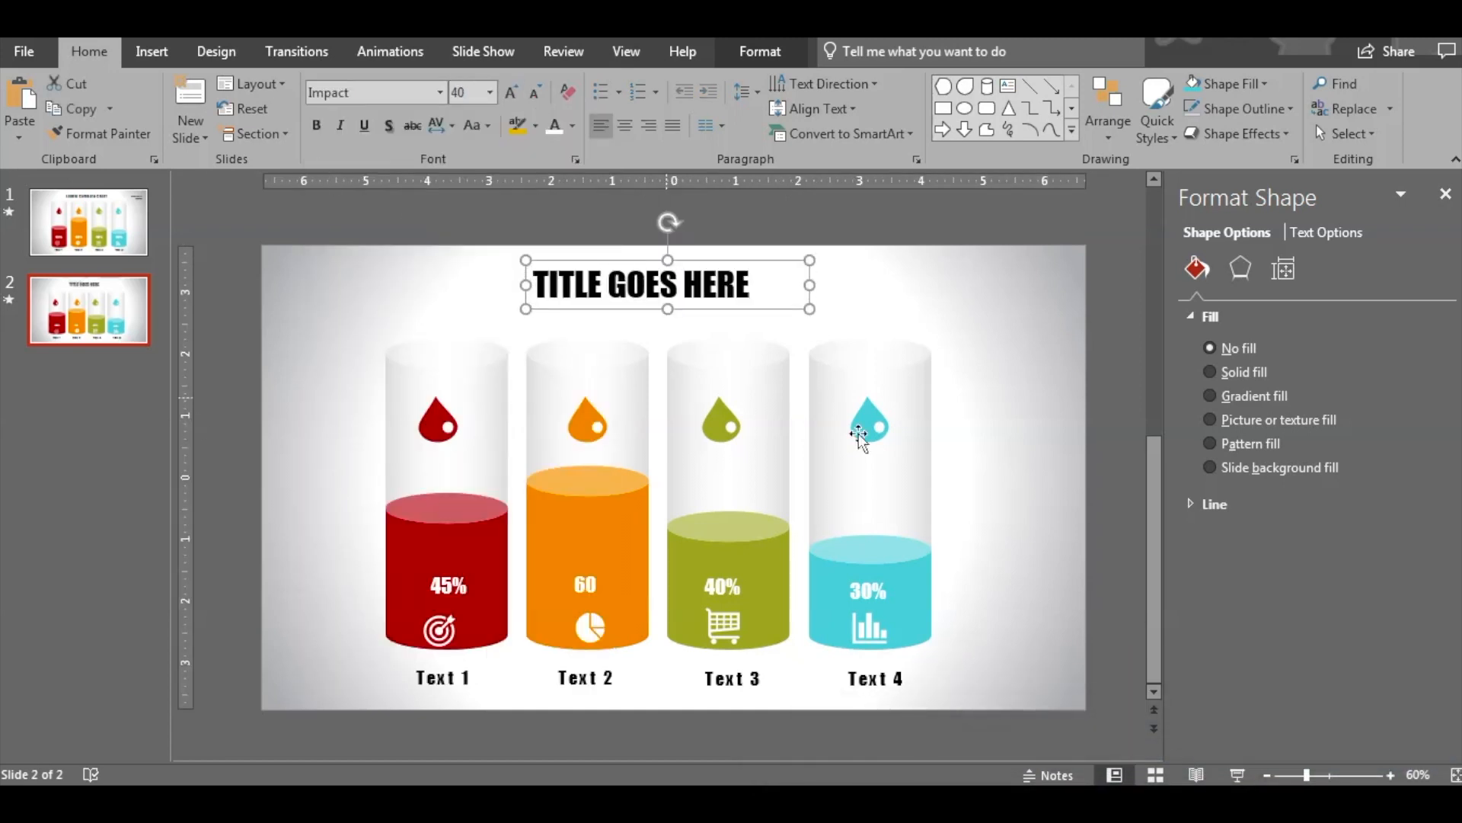